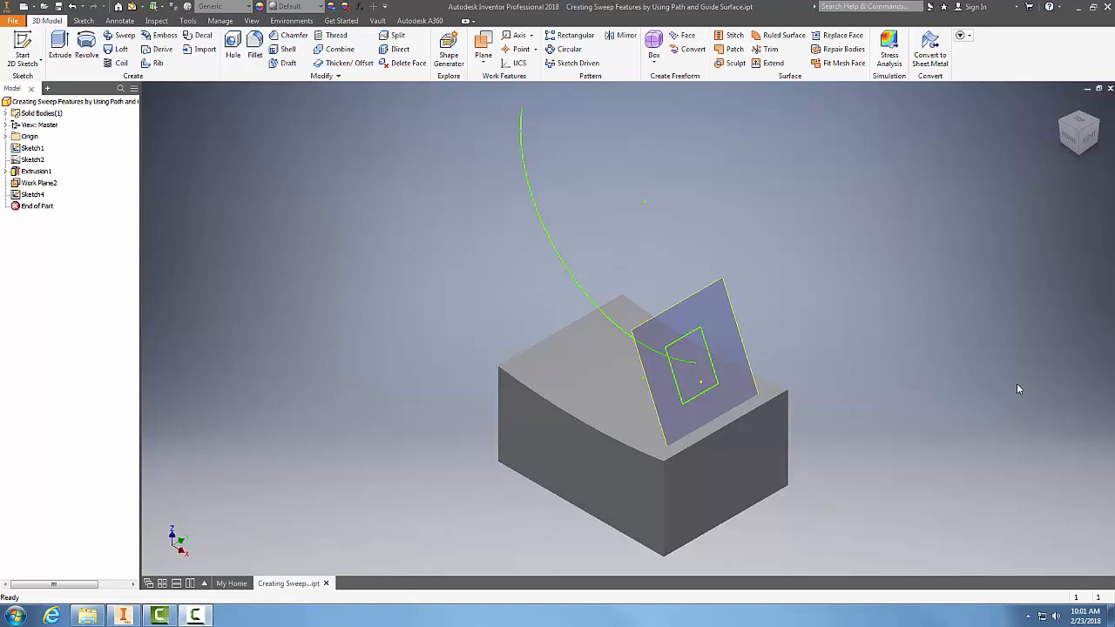
pyautogui.moveTo(983, 378)
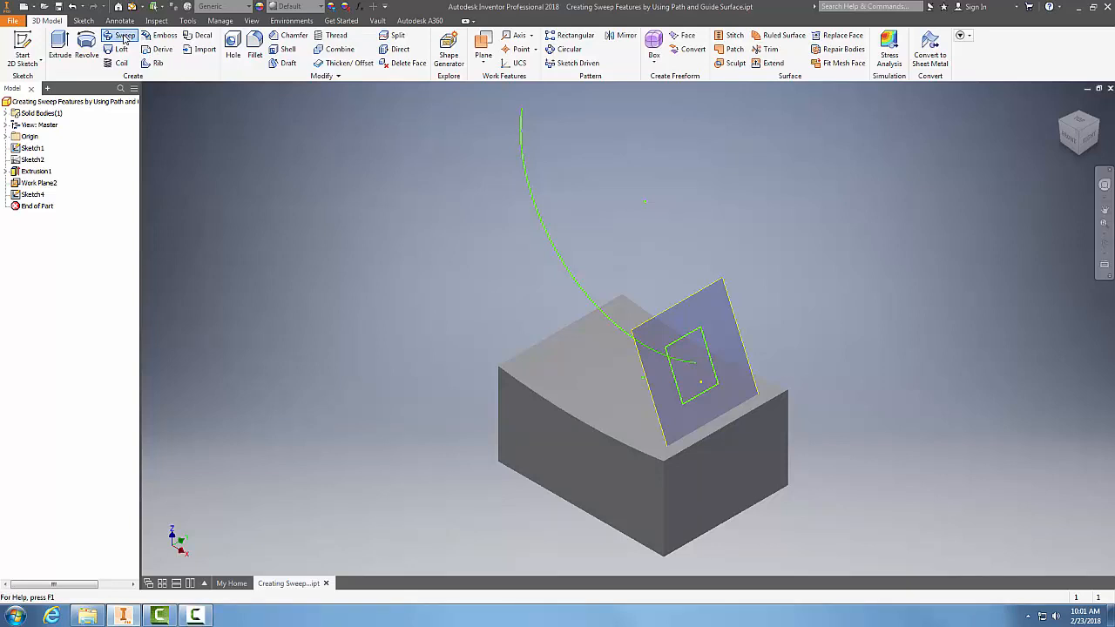
# Begin a Sweep feature using the square sketch as the profile along the arc path
pyautogui.click(121, 42)
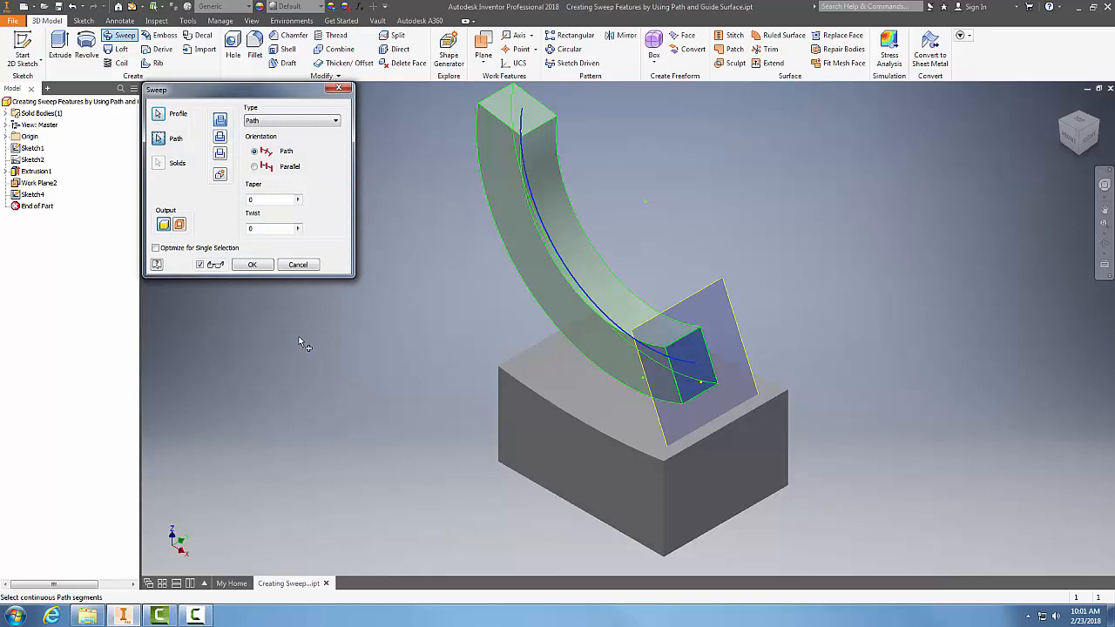
pyautogui.moveTo(202, 212)
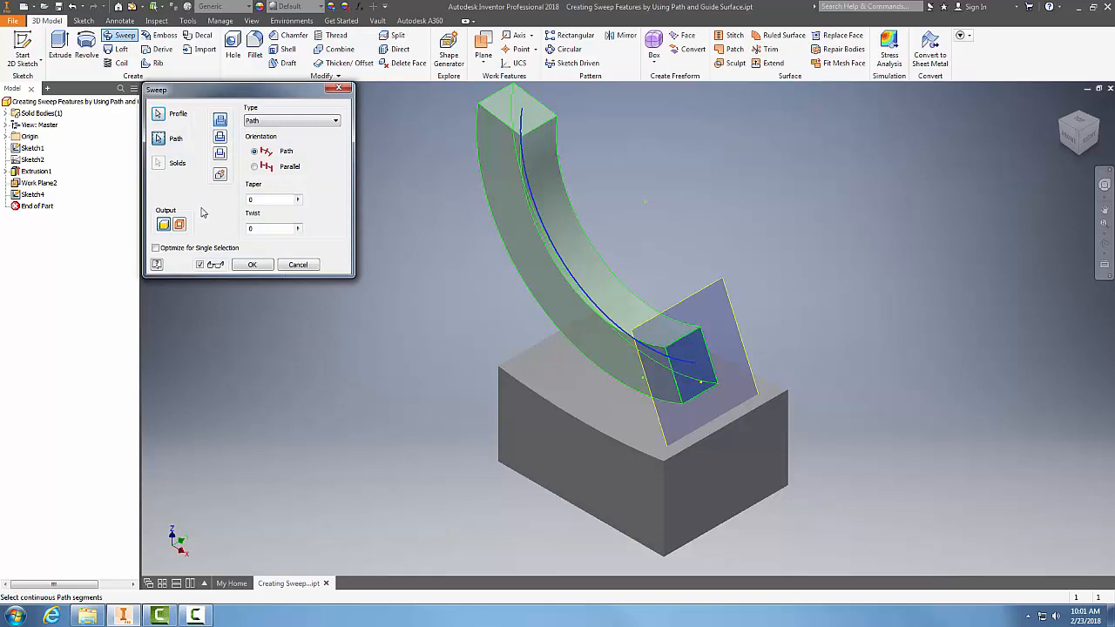
pyautogui.click(157, 113)
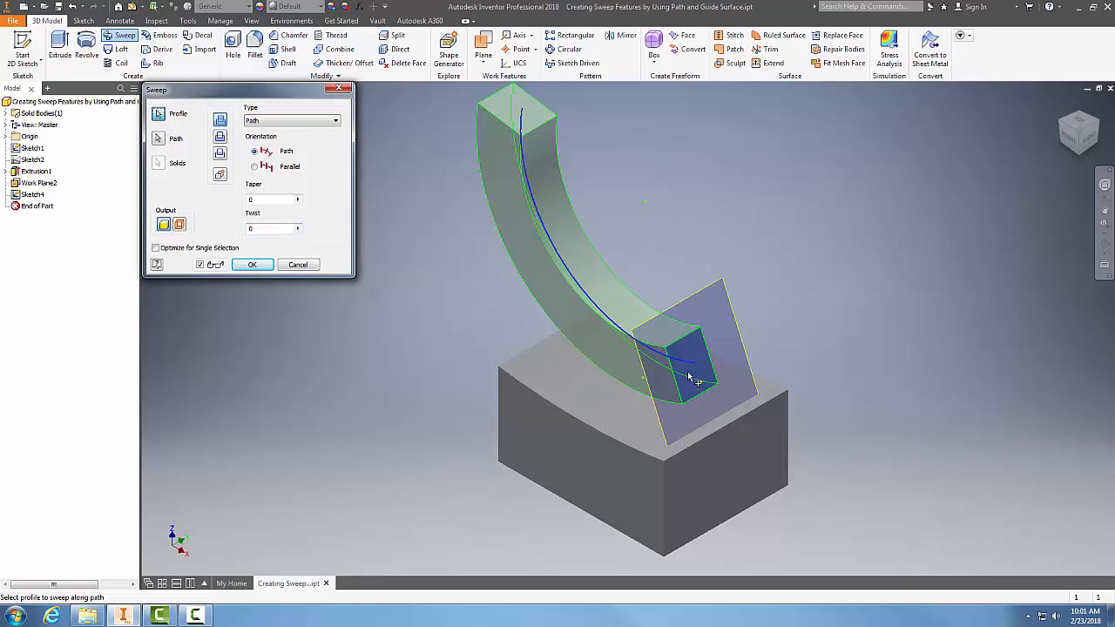
pyautogui.moveTo(677, 375)
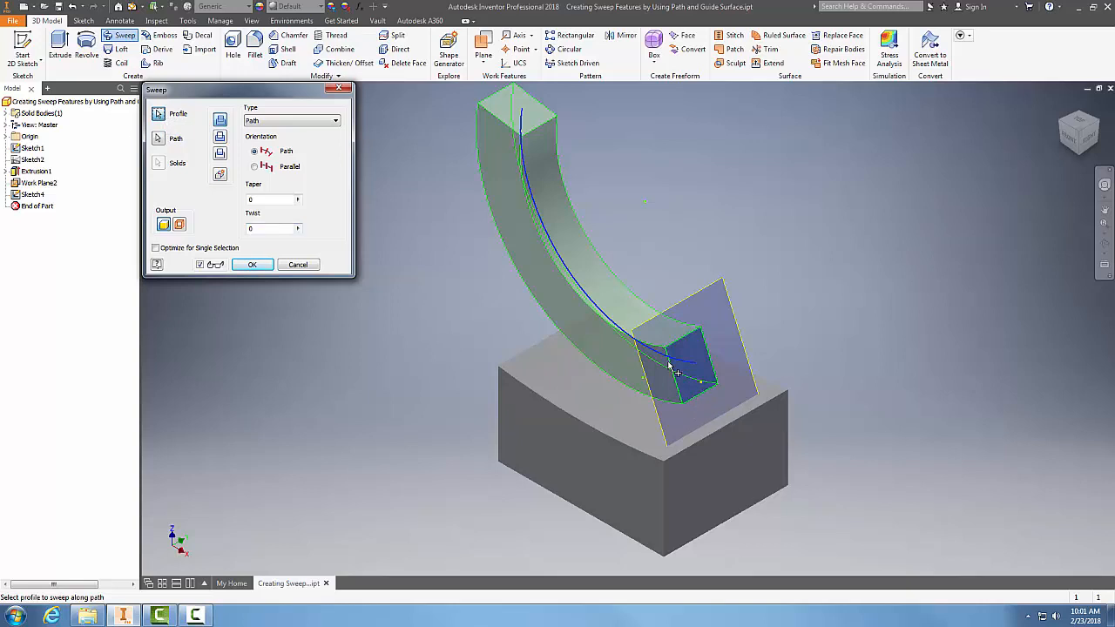
pyautogui.moveTo(700, 383)
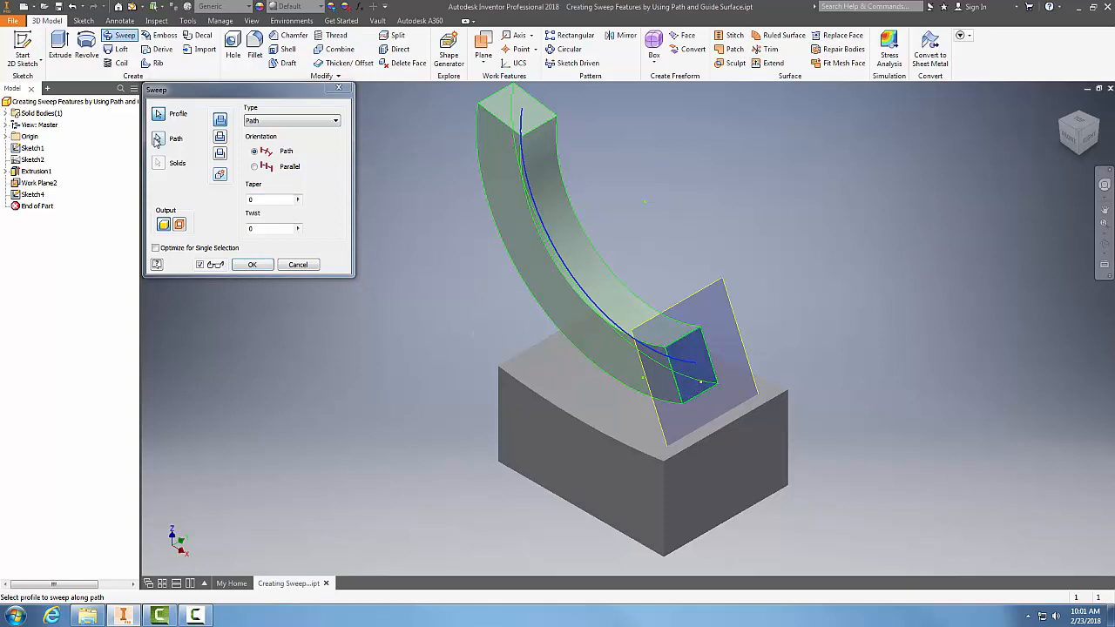
pyautogui.click(174, 139)
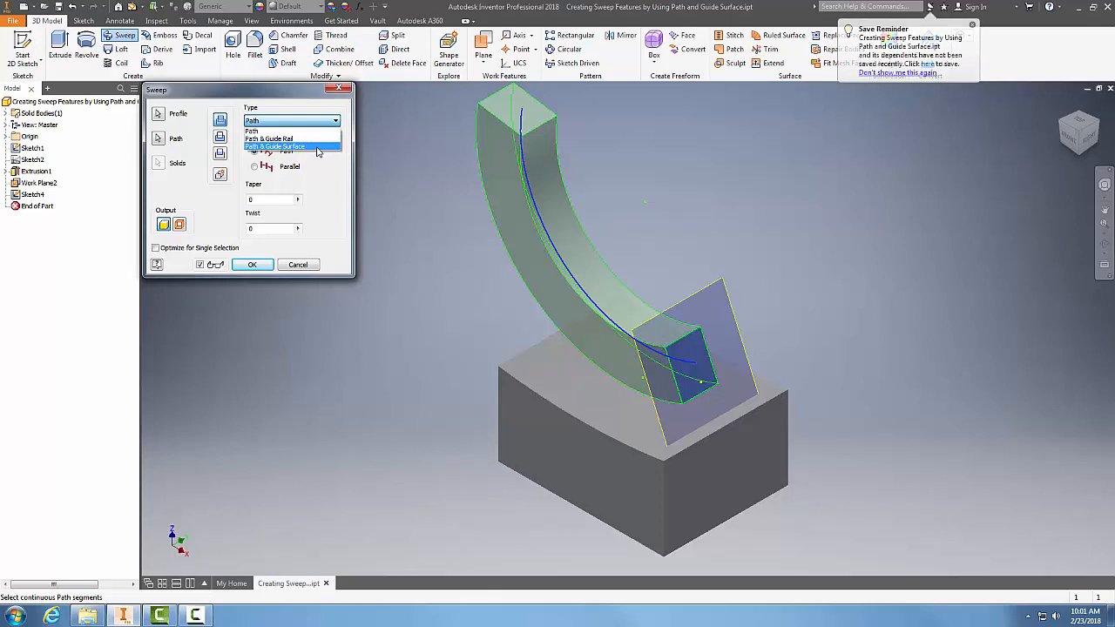
# Set the sweep type to Path & Guide Surface
pyautogui.click(274, 146)
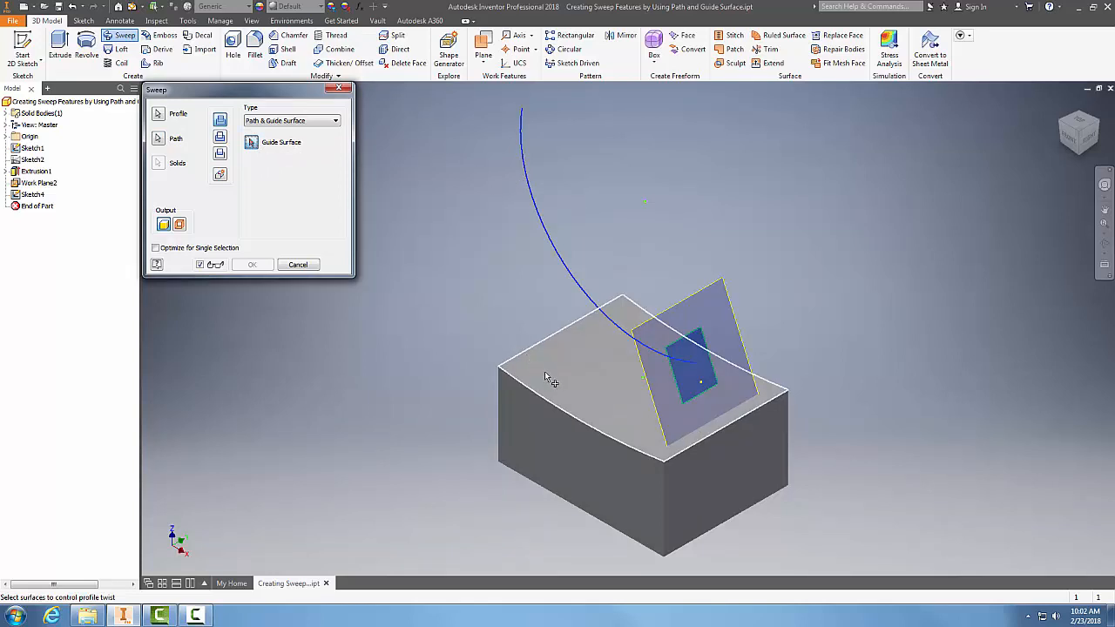
pyautogui.moveTo(561, 385)
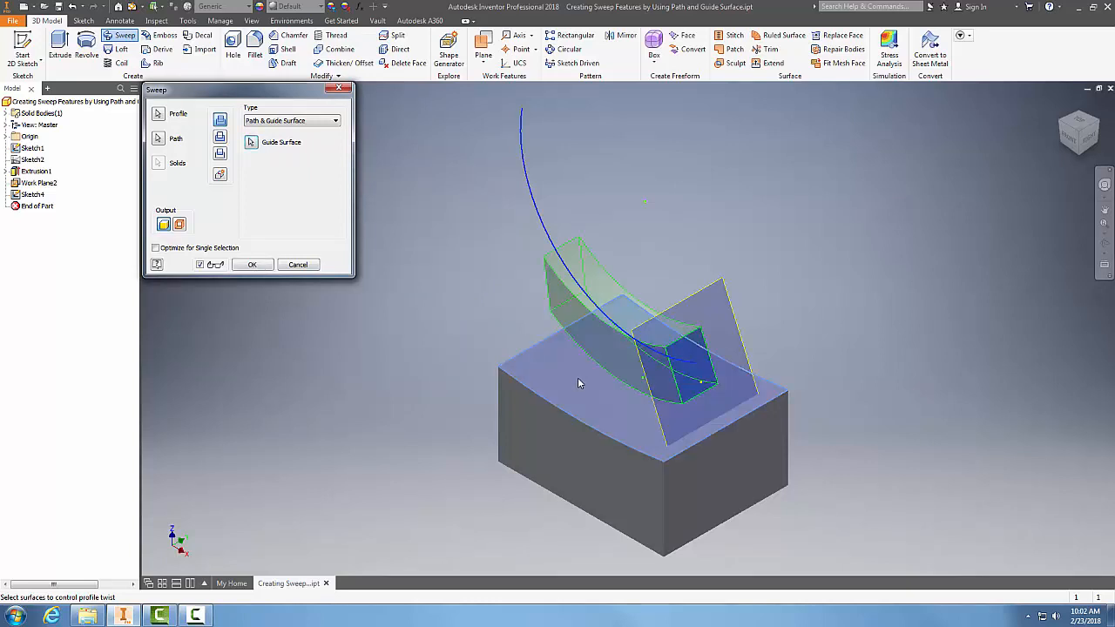
pyautogui.moveTo(991, 349)
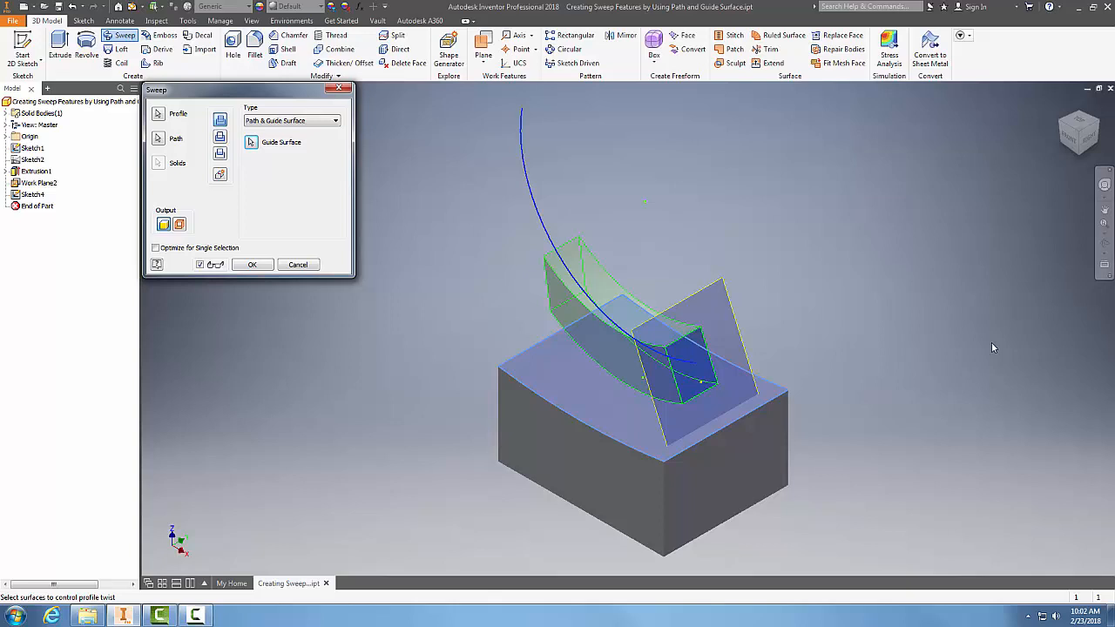
pyautogui.moveTo(700, 341)
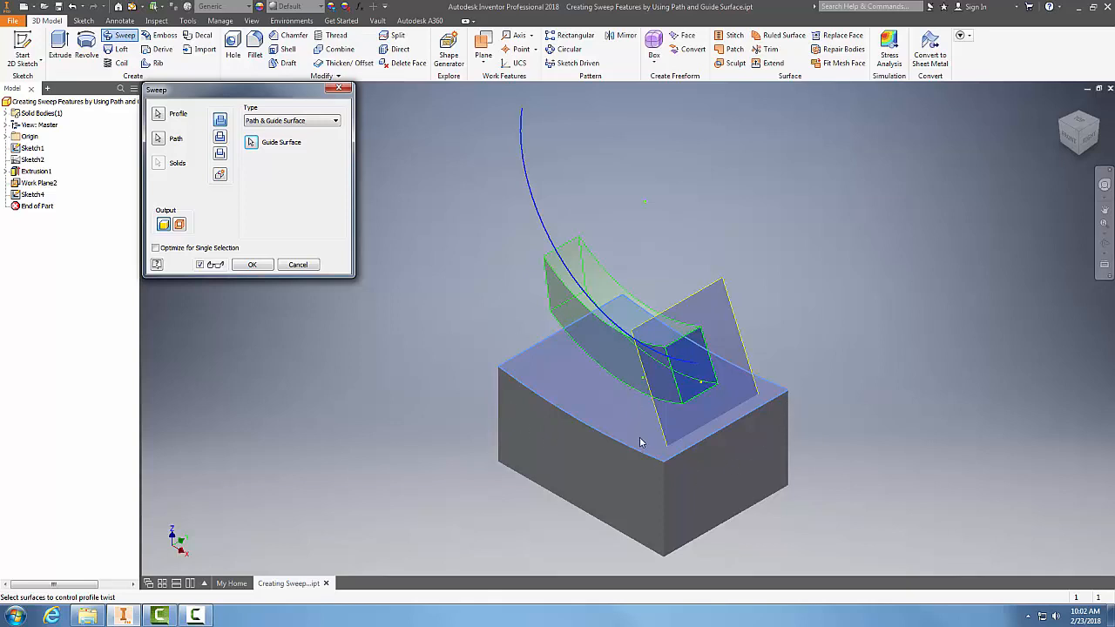
pyautogui.moveTo(647, 446)
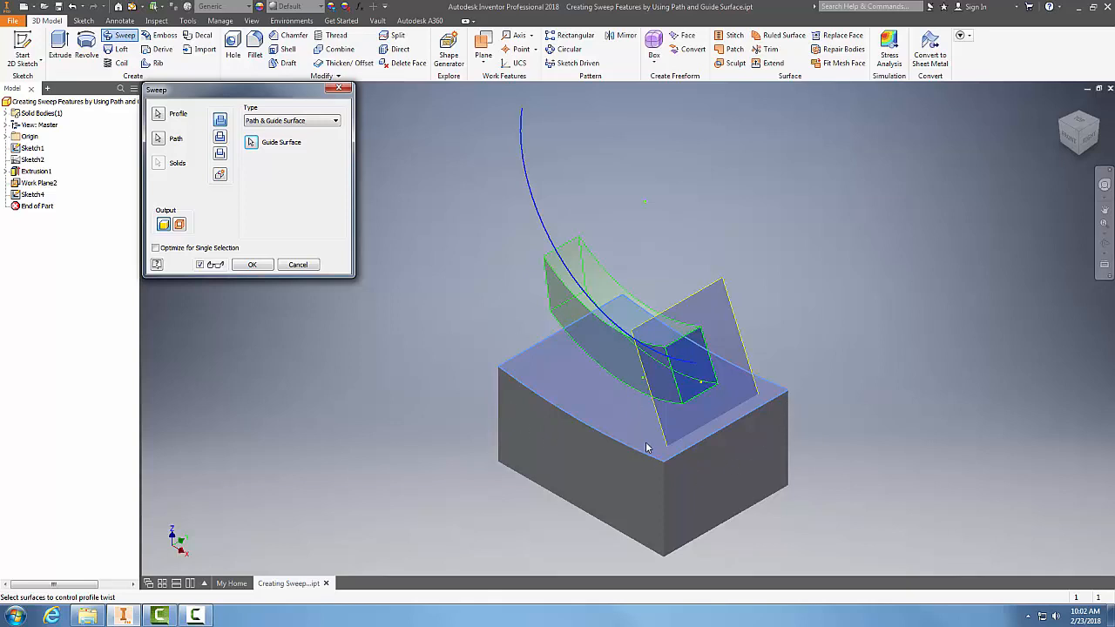
pyautogui.moveTo(512, 326)
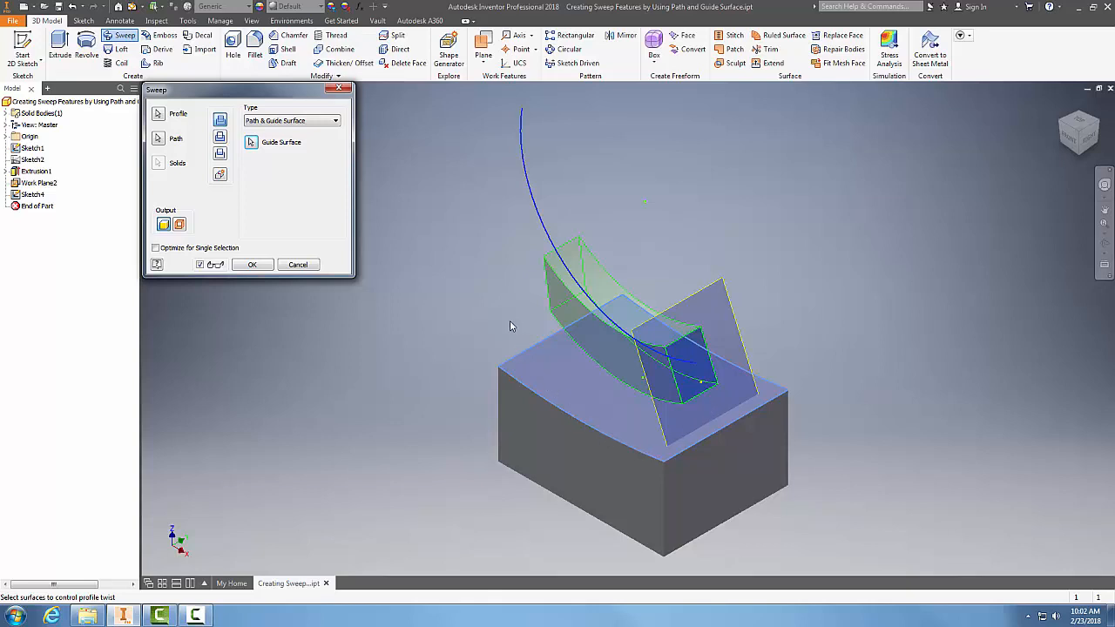
pyautogui.moveTo(765, 408)
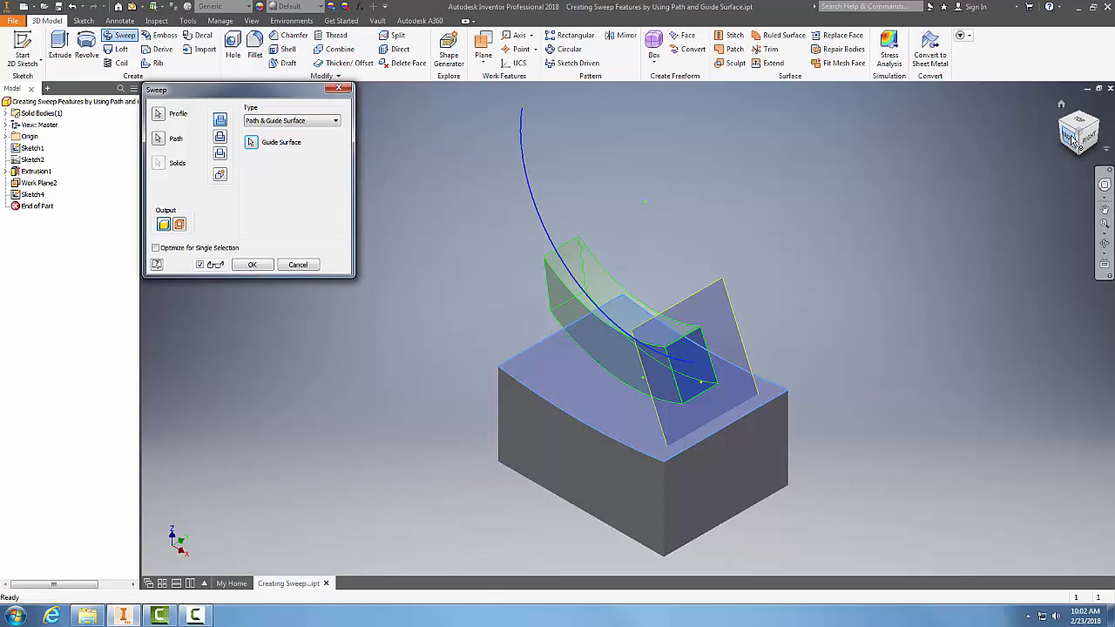
pyautogui.moveTo(836, 340)
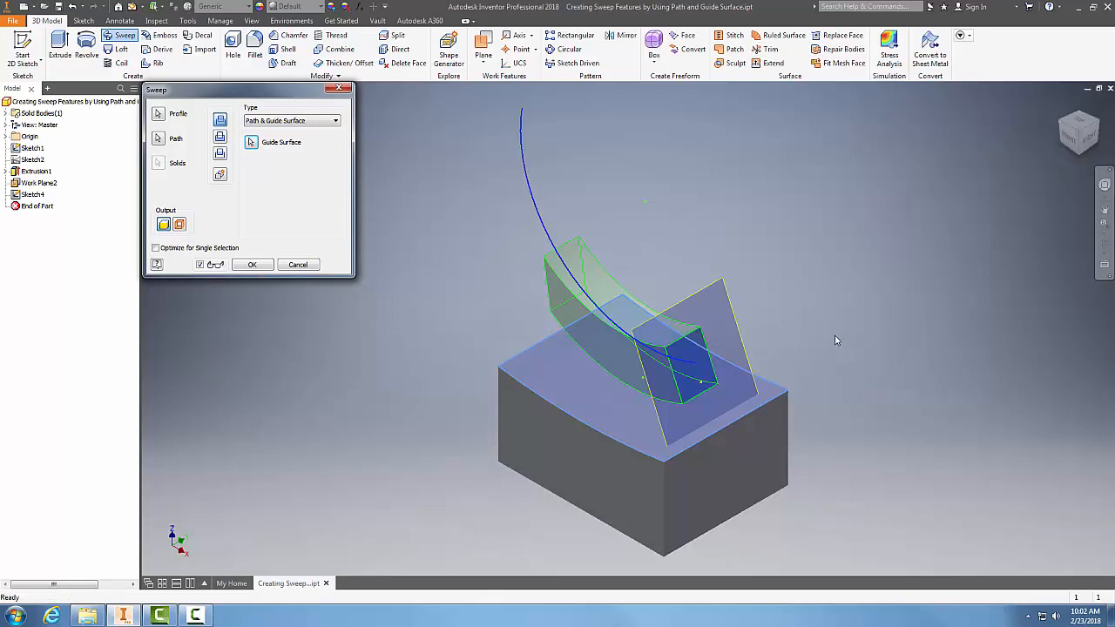
# Select the box's top face as the sweep's guide surface
pyautogui.click(1076, 132)
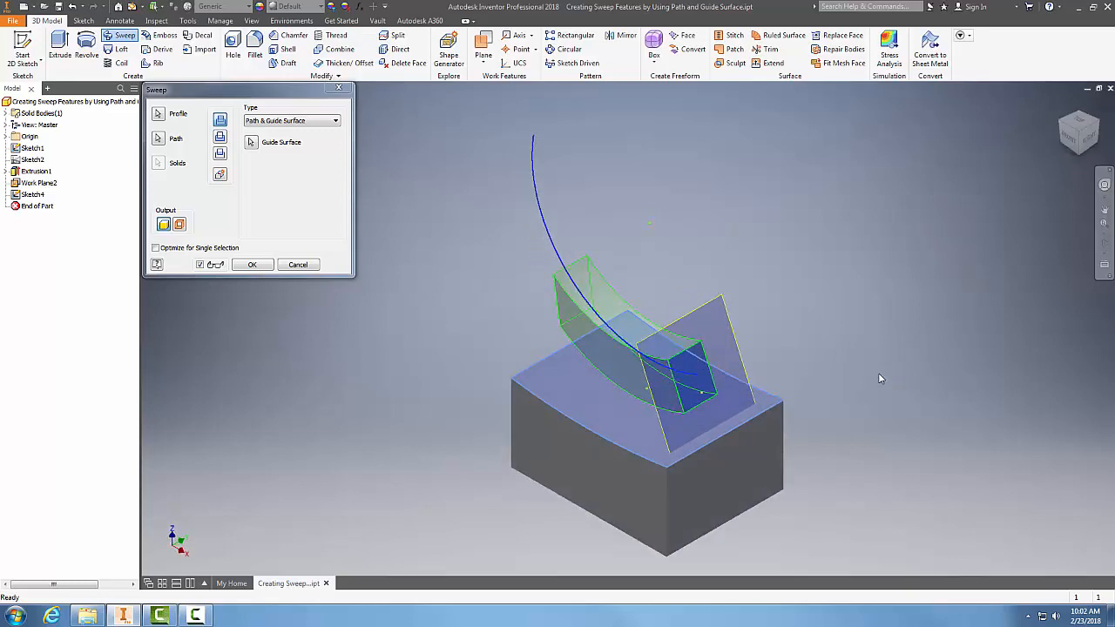
pyautogui.moveTo(864, 372)
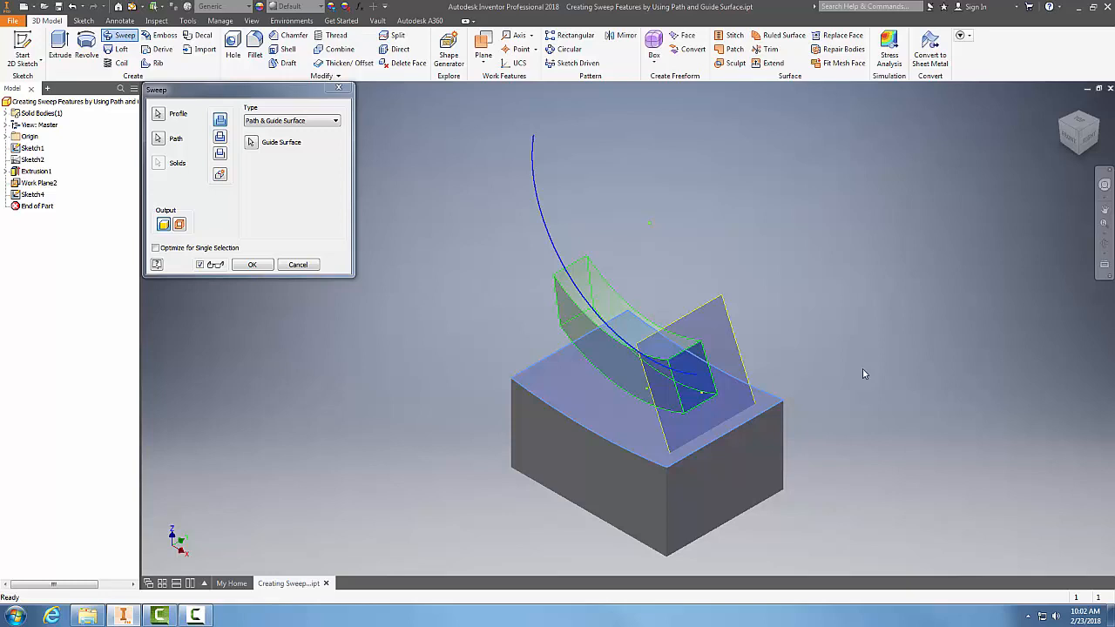
pyautogui.moveTo(625, 364)
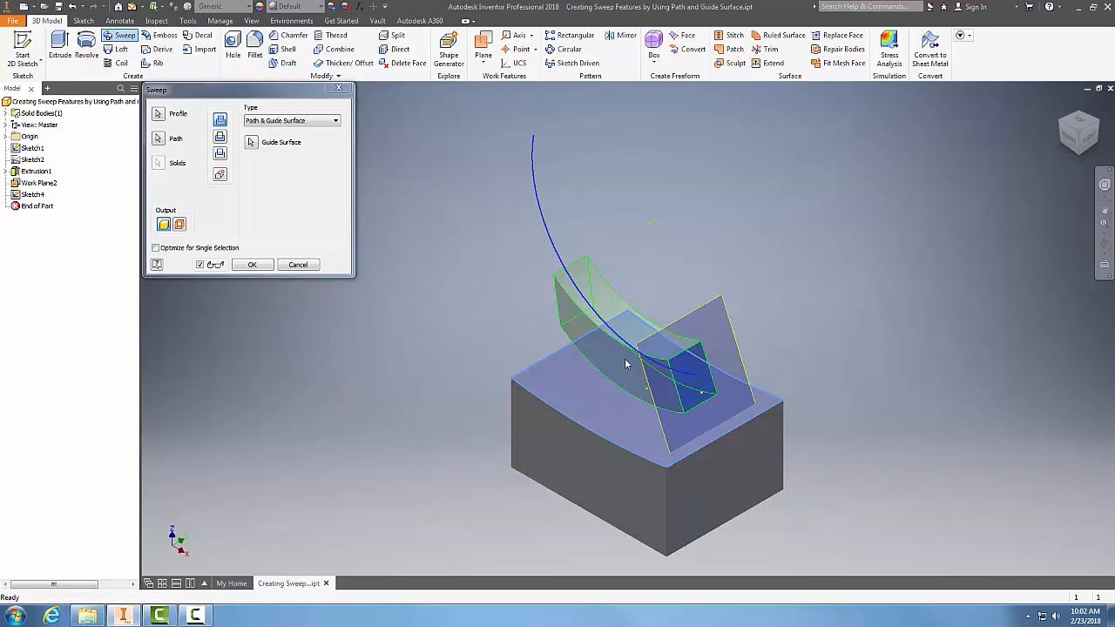
pyautogui.moveTo(723, 388)
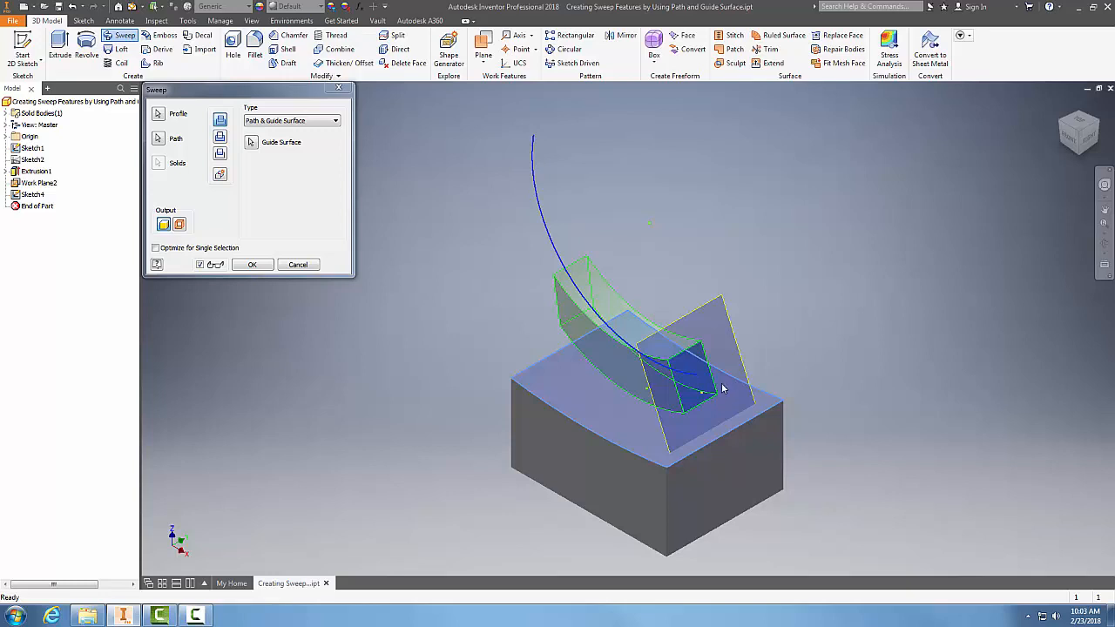
# Confirm the sweep to create the Sweep1 solid rising from the box along the arc
pyautogui.click(251, 264)
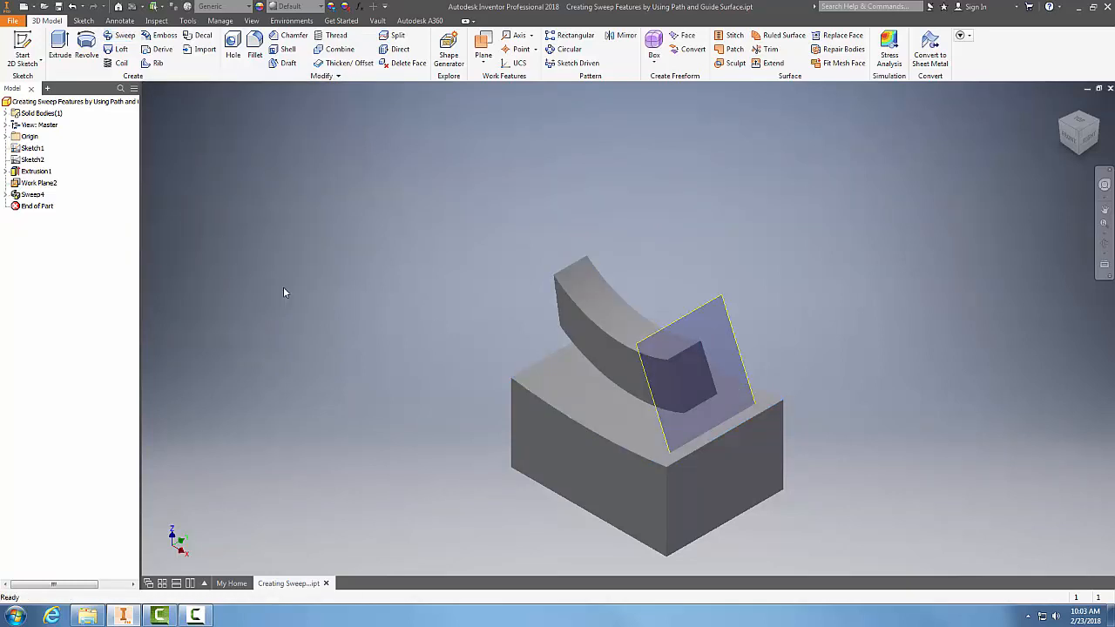
pyautogui.moveTo(418, 404)
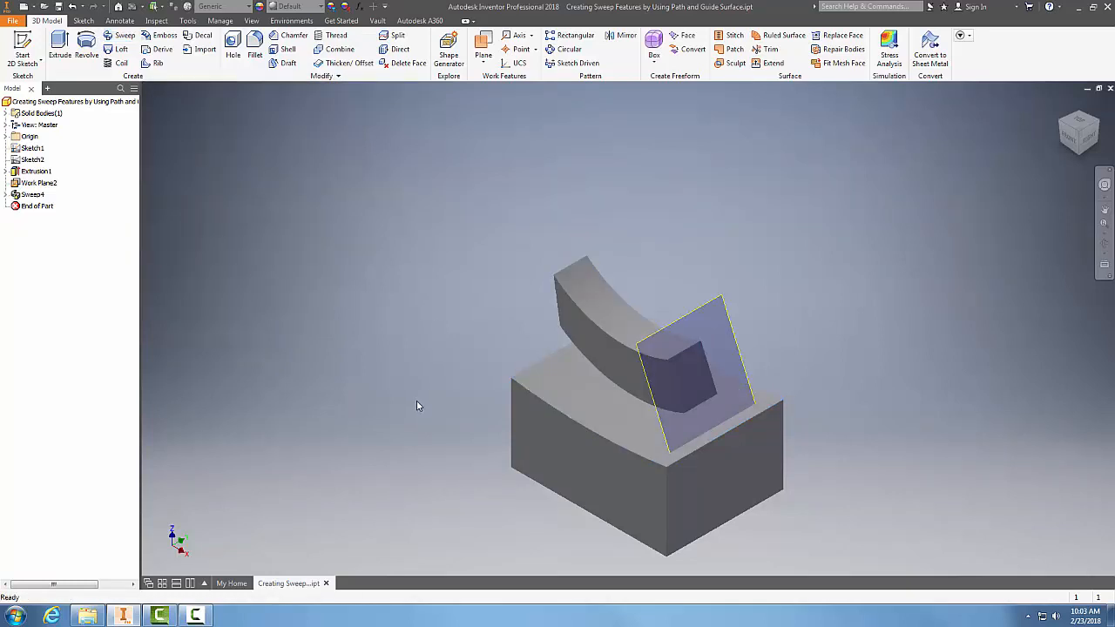